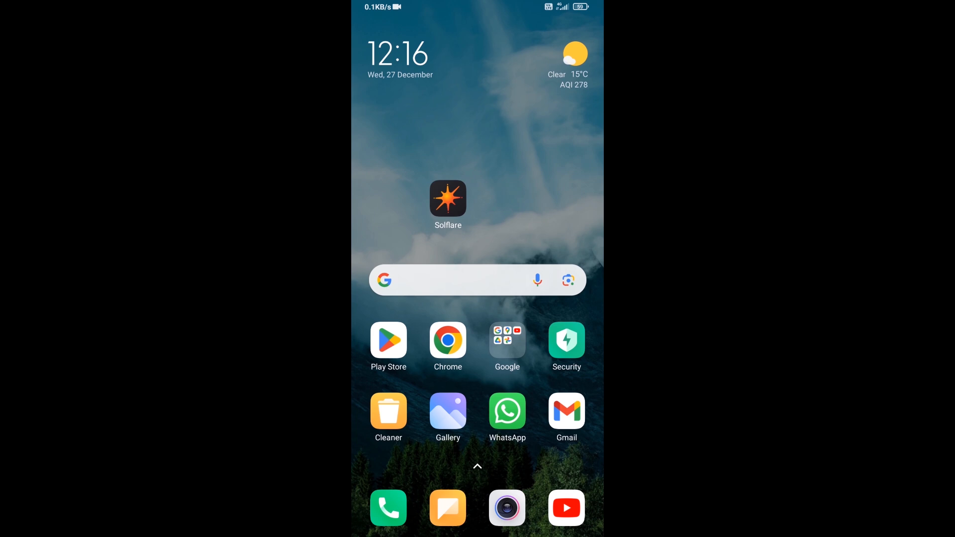
Open the Solflare wallet and enter a $50 amount on the Buy page, then go back.
left_click(448, 198)
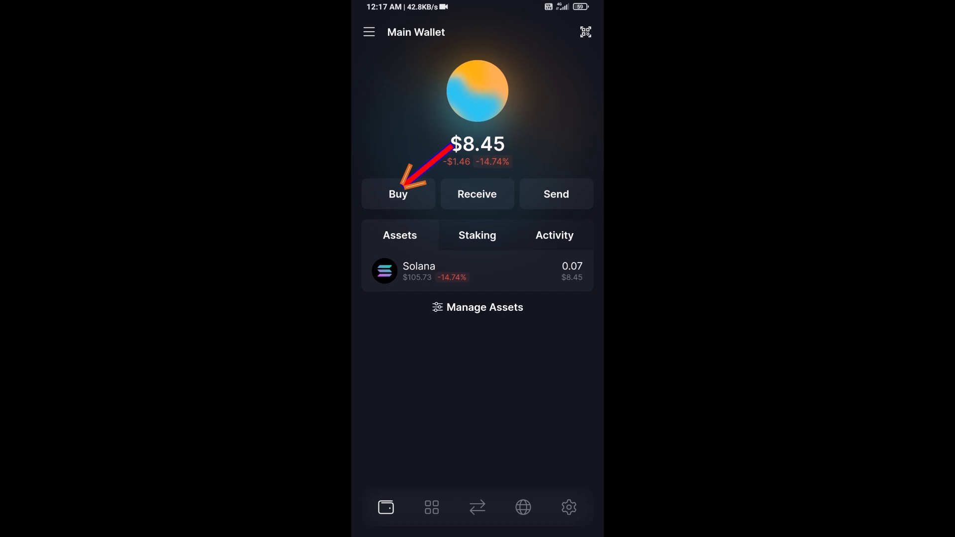
left_click(398, 193)
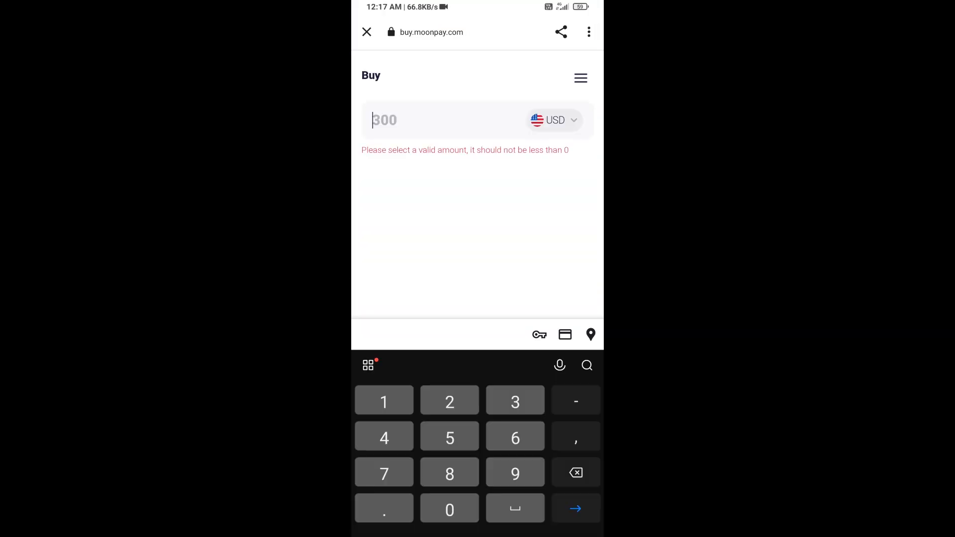
type("50")
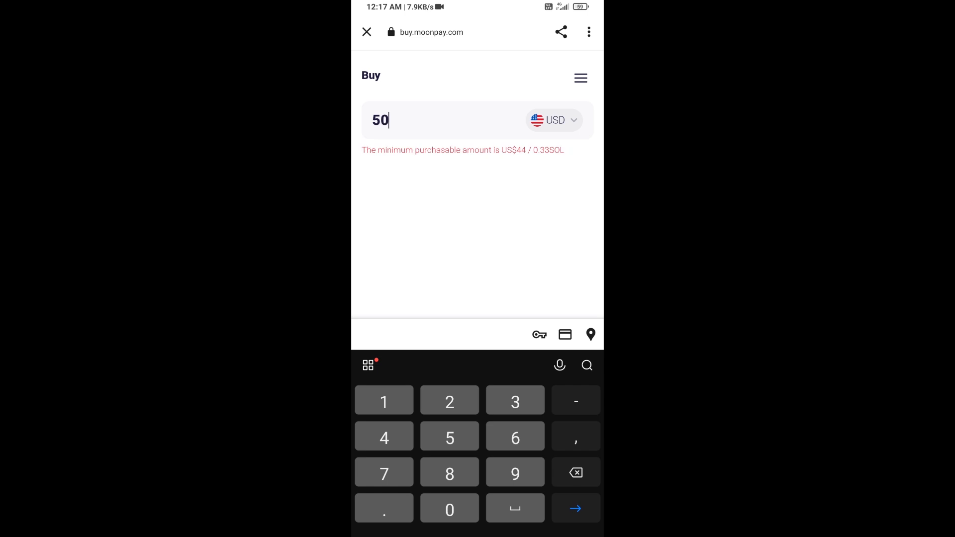
left_click(366, 32)
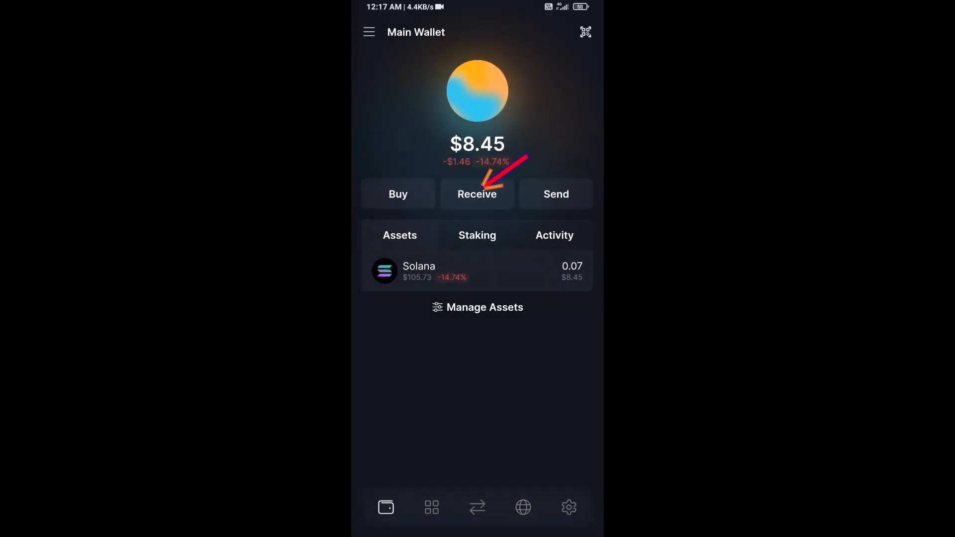
View the wallet's receiving address, then return to the Main Wallet screen.
left_click(477, 194)
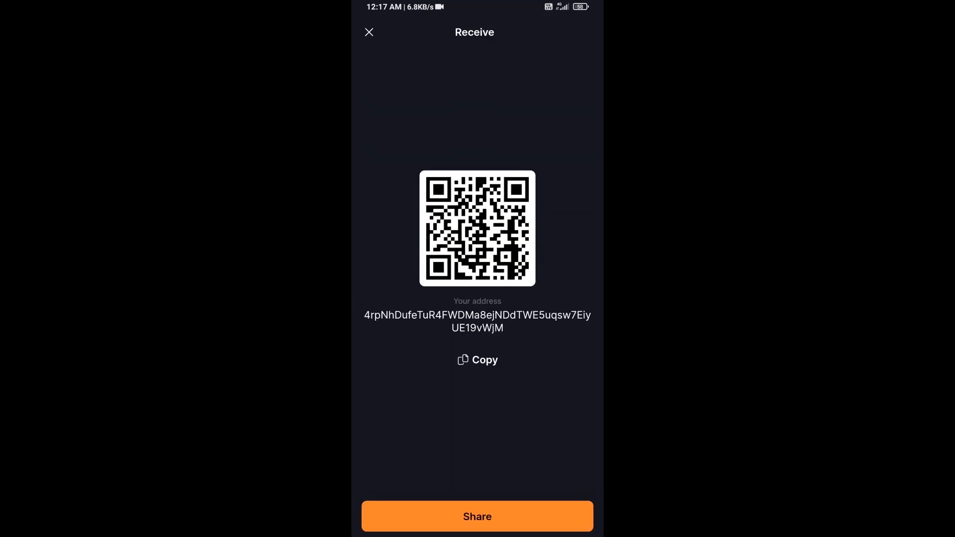
left_click(369, 33)
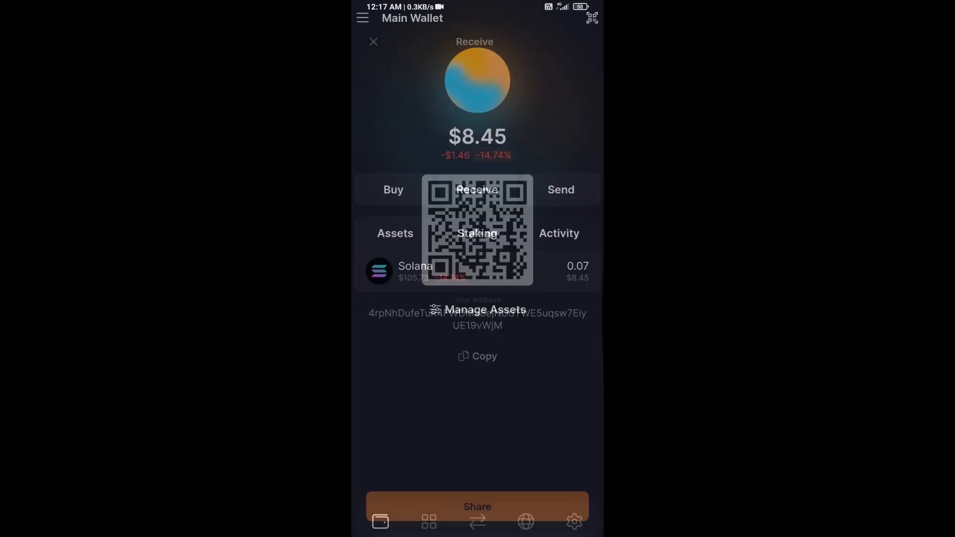
left_click(374, 41)
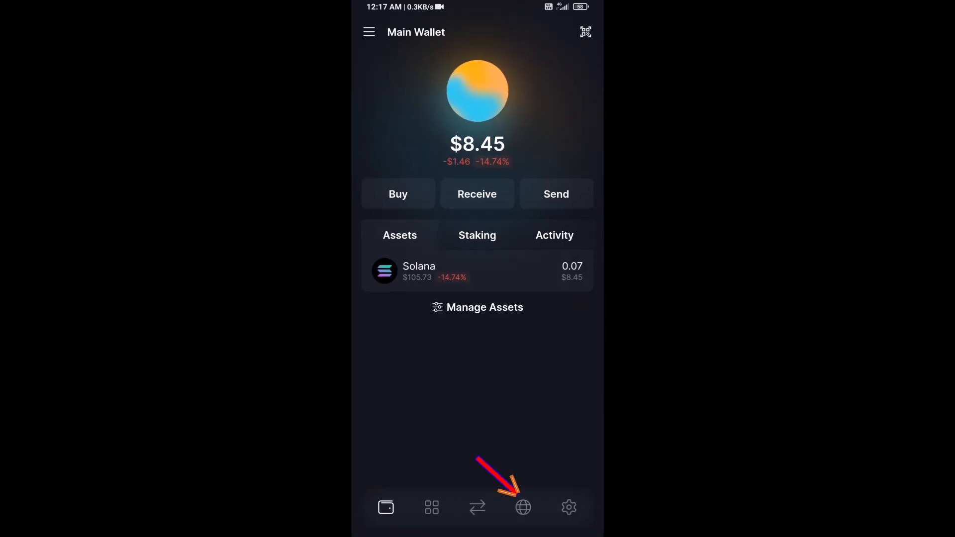
Search for raydium.io in Solflare's built-in browser.
left_click(522, 507)
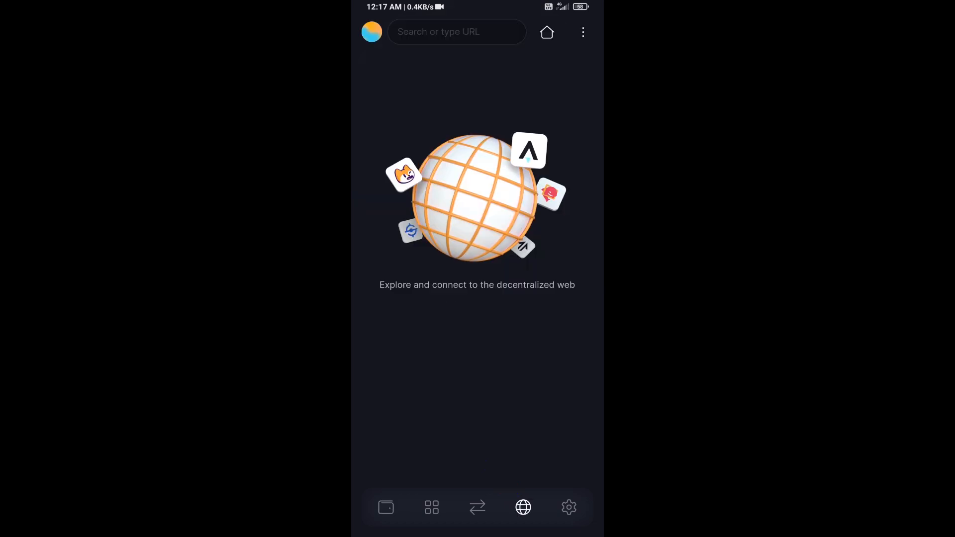
type("rayd")
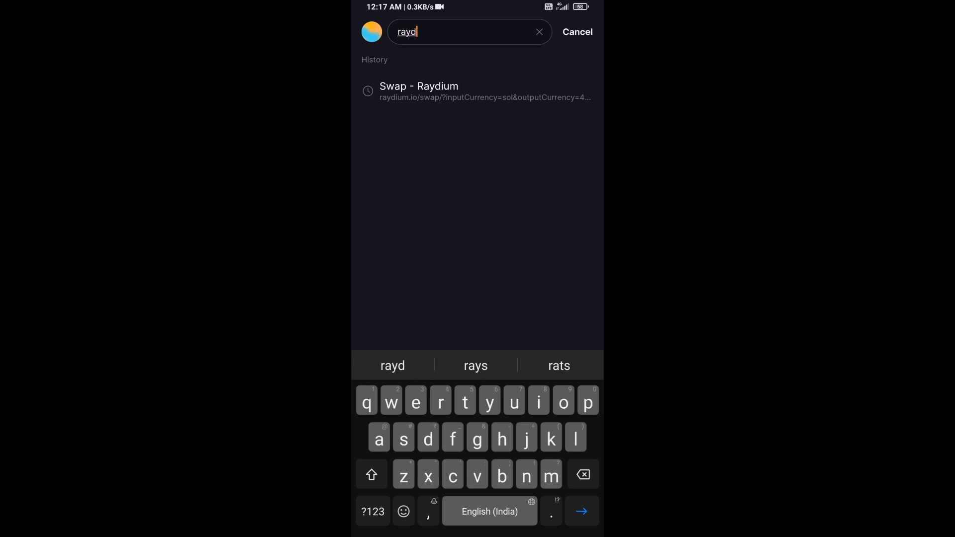
type("ium")
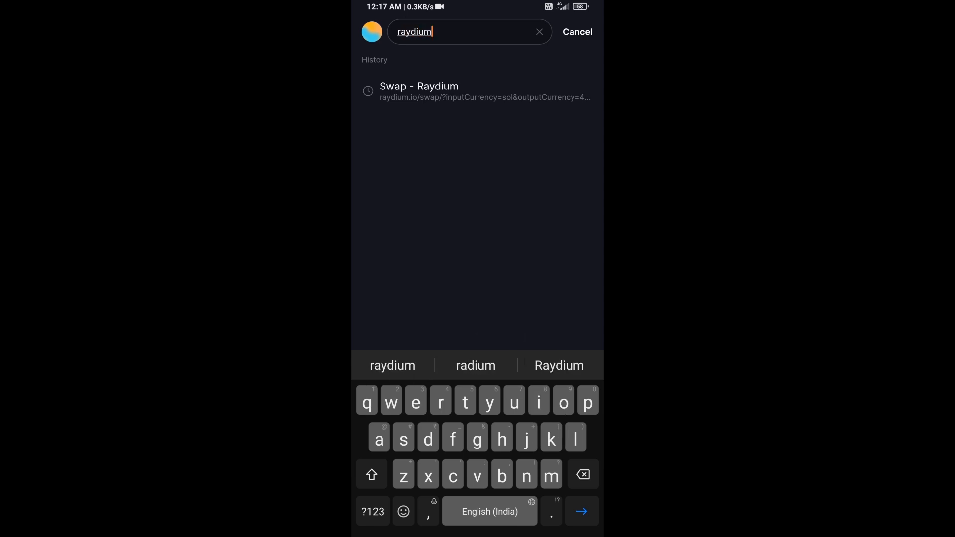
type(".io")
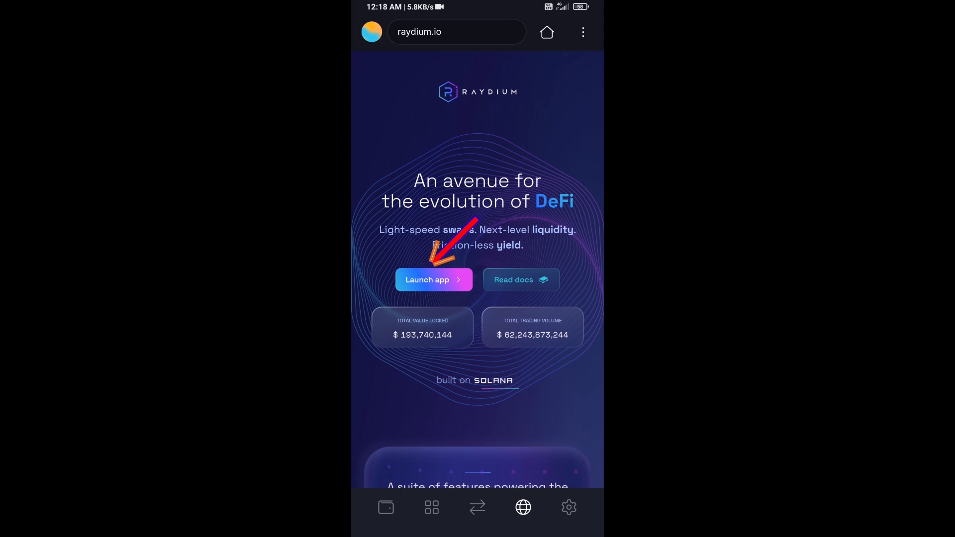
Launch Raydium's app, approve connecting Main Wallet, and dismiss the connected notice.
left_click(434, 279)
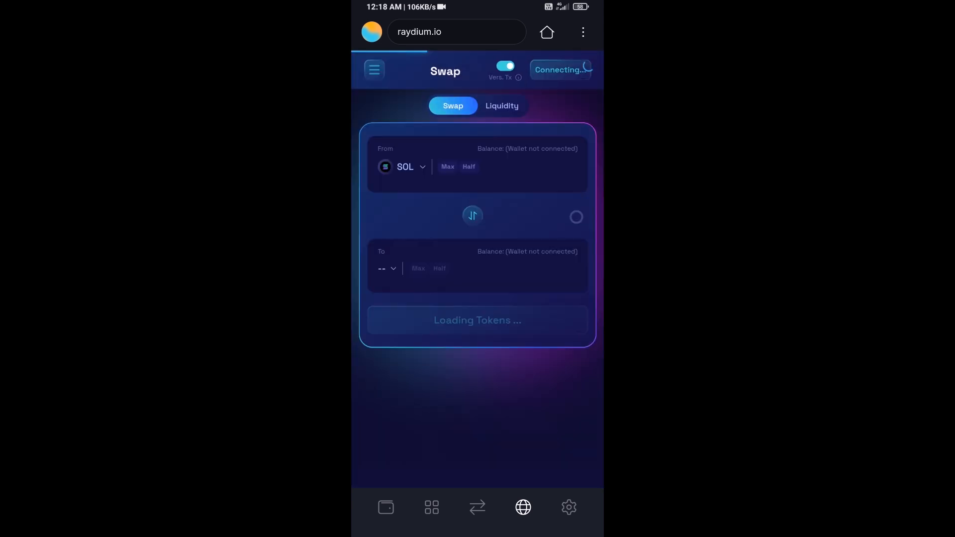
left_click(558, 69)
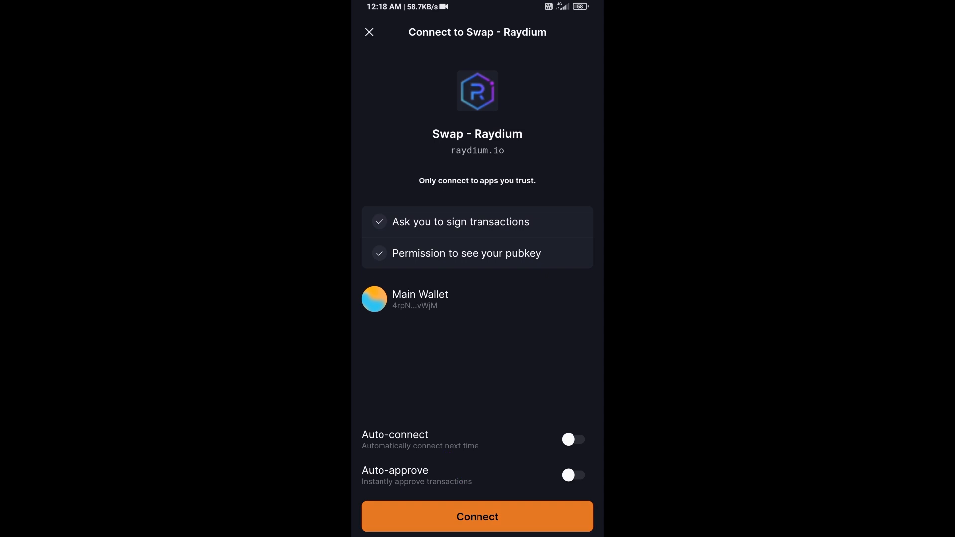
left_click(477, 516)
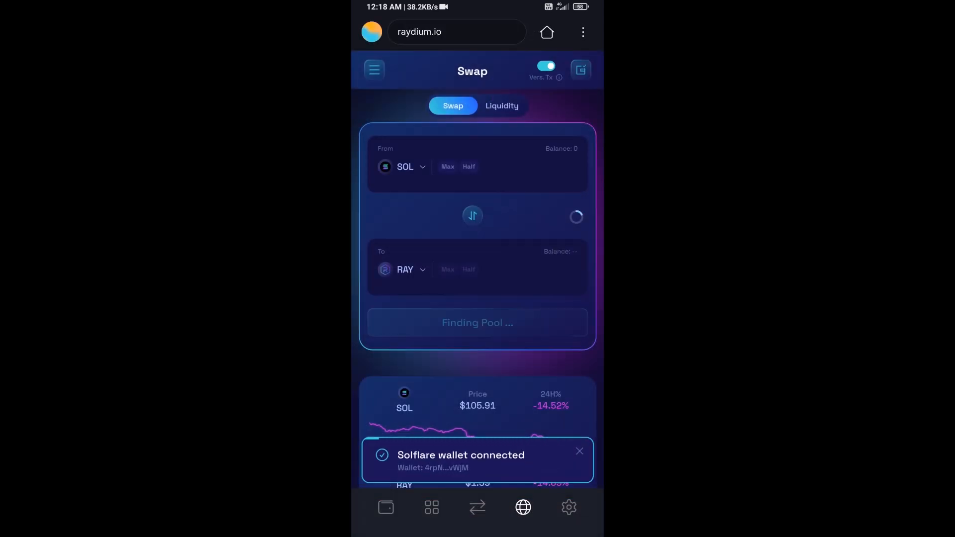
left_click(578, 451)
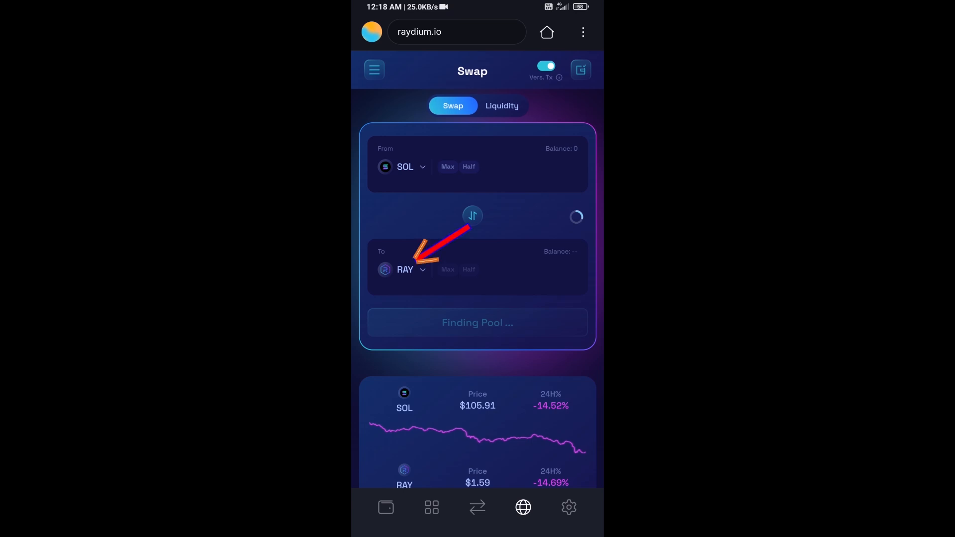
Open the receiving-token selector currently set to RAY.
left_click(402, 270)
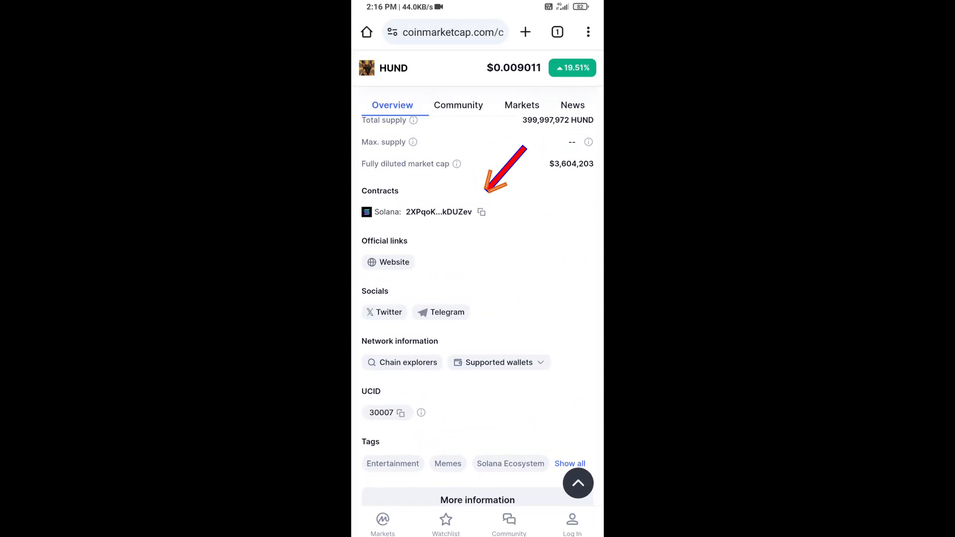
Paste HUND's contract address 3Ky7CMzRRyF2X9PniZeCykDUZev into token search and select HUND.
left_click(481, 211)
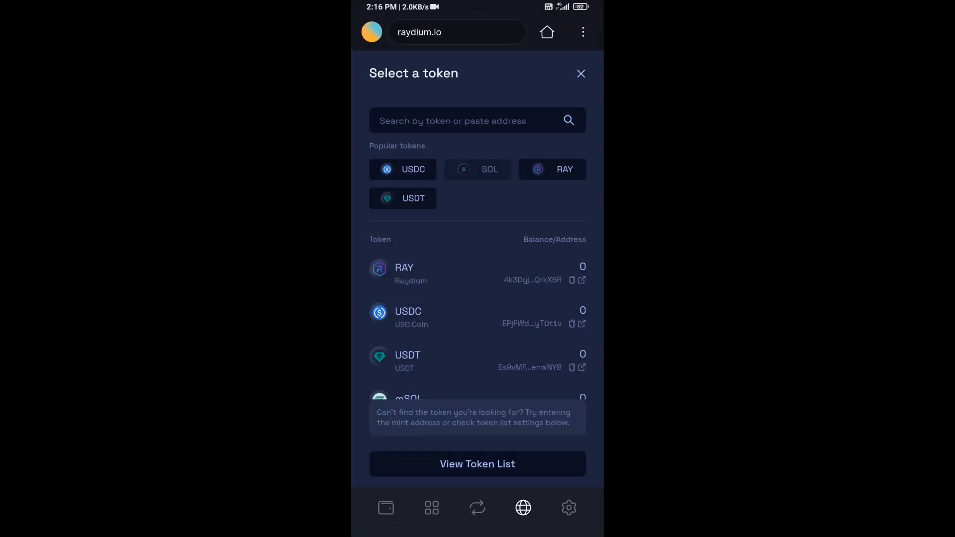
type("3Ky7CMzRRyF2X9PniZeCykDUZev")
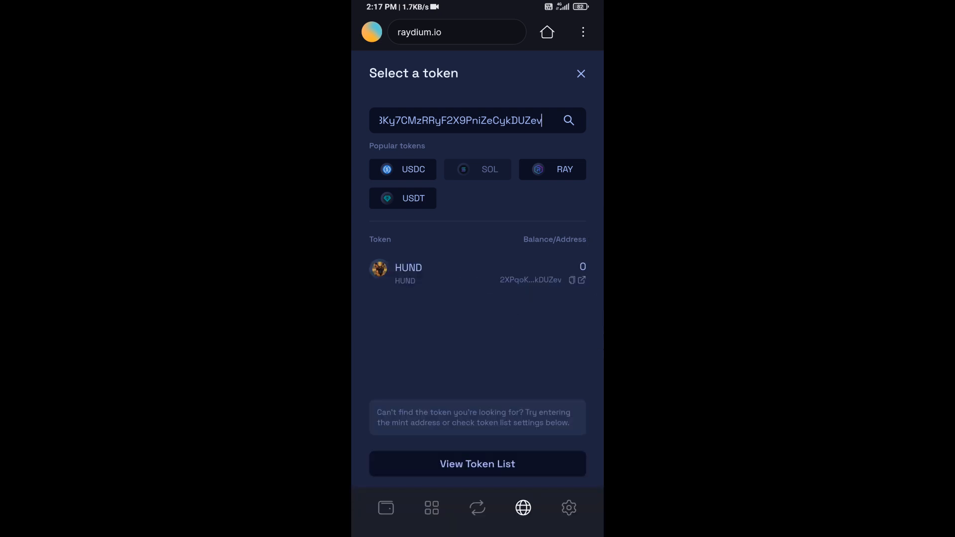
left_click(408, 274)
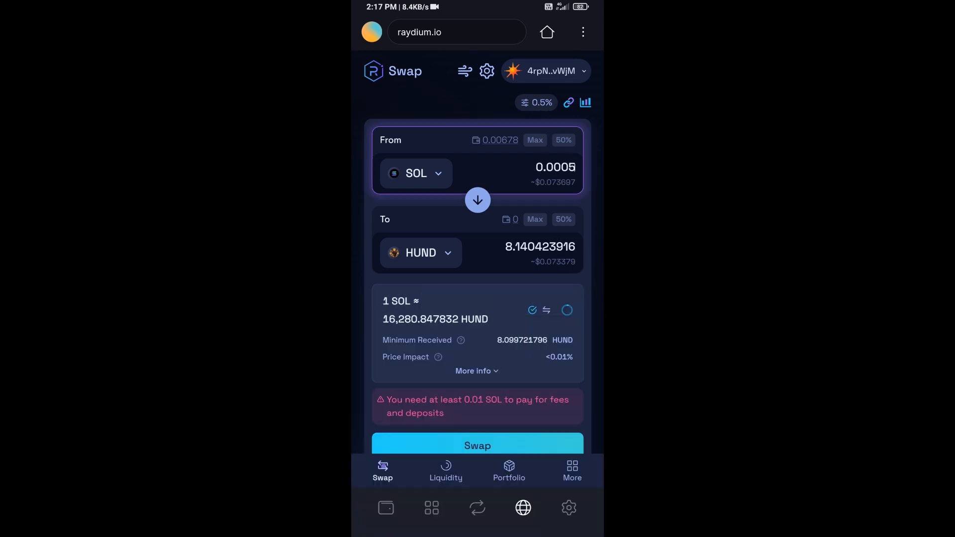
Show and hide the swap details, then submit the SOL-to-HUND swap.
left_click(477, 370)
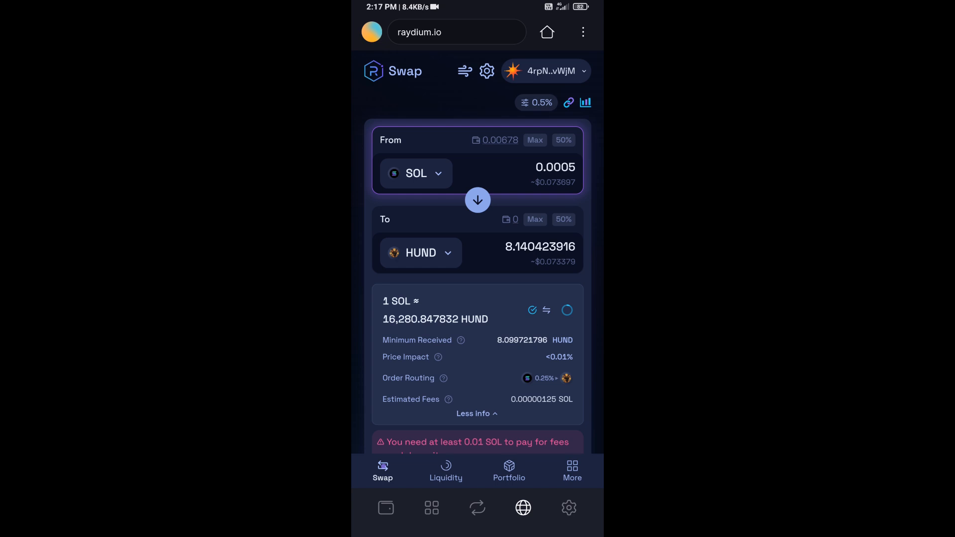
left_click(476, 413)
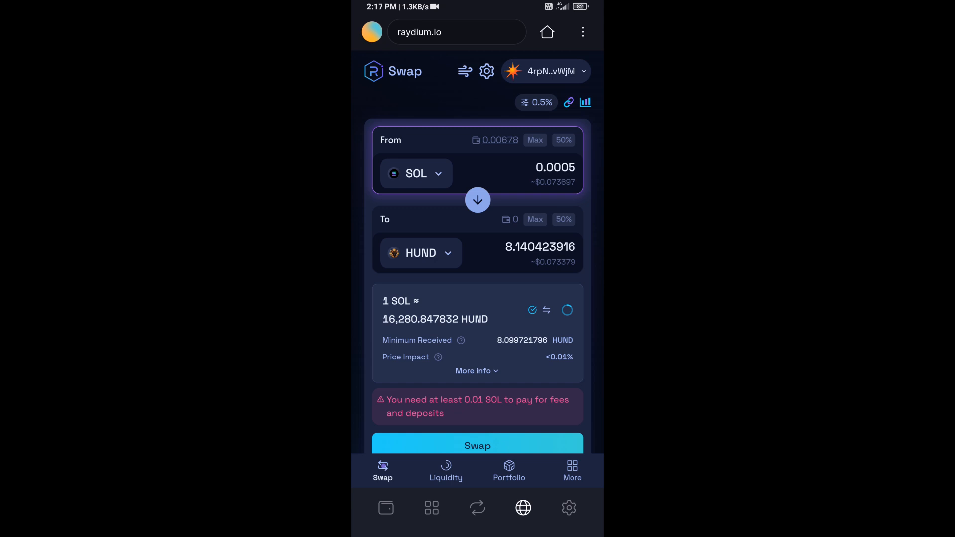
left_click(477, 445)
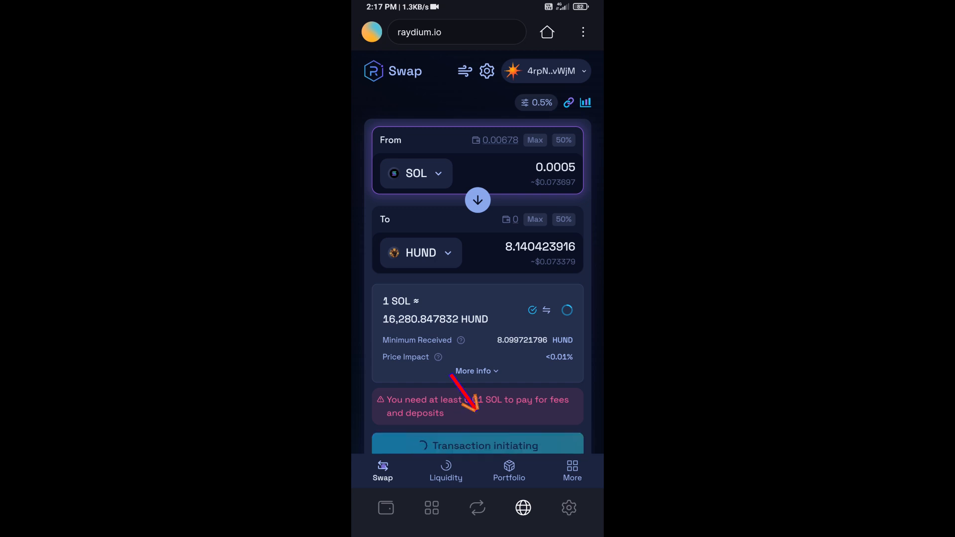
left_click(477, 446)
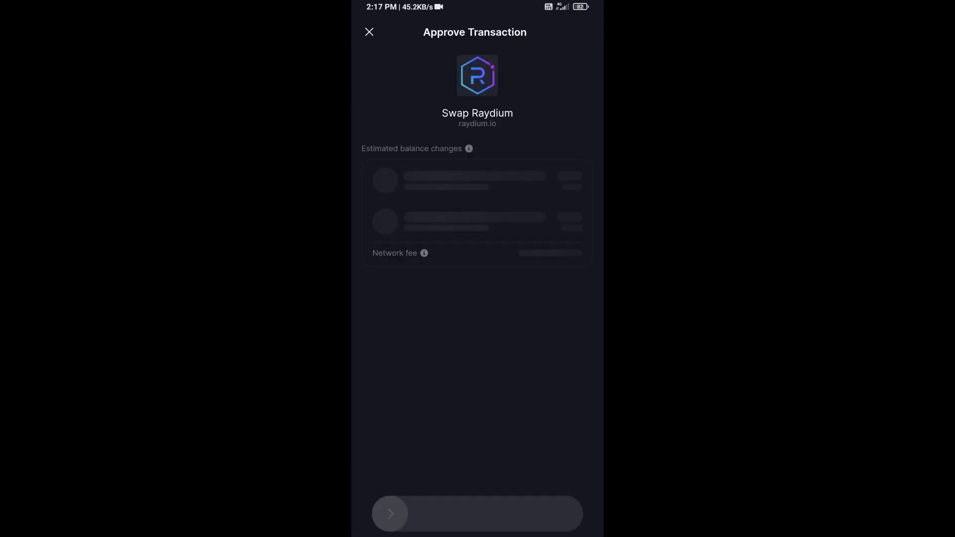